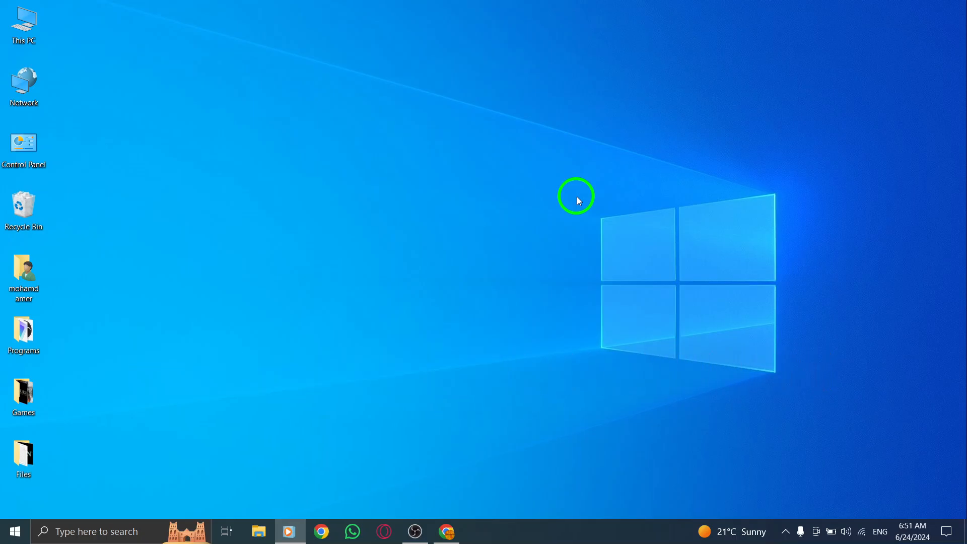
{"action": "mouse_move", "coordinate": [485, 420]}
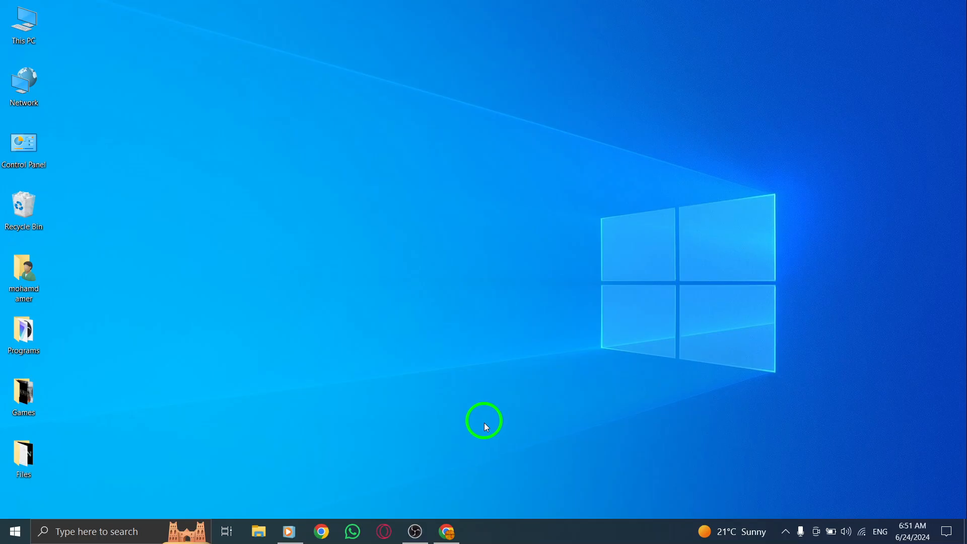
Open Gmail's full Settings page from the Quick settings gear panel.
{"action": "left_click", "coordinate": [446, 531]}
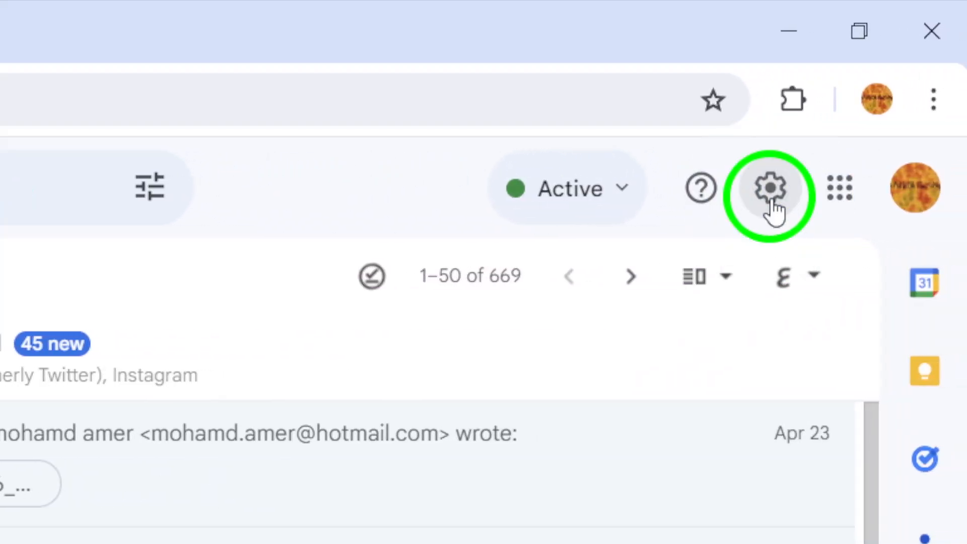
{"action": "left_click", "coordinate": [768, 188]}
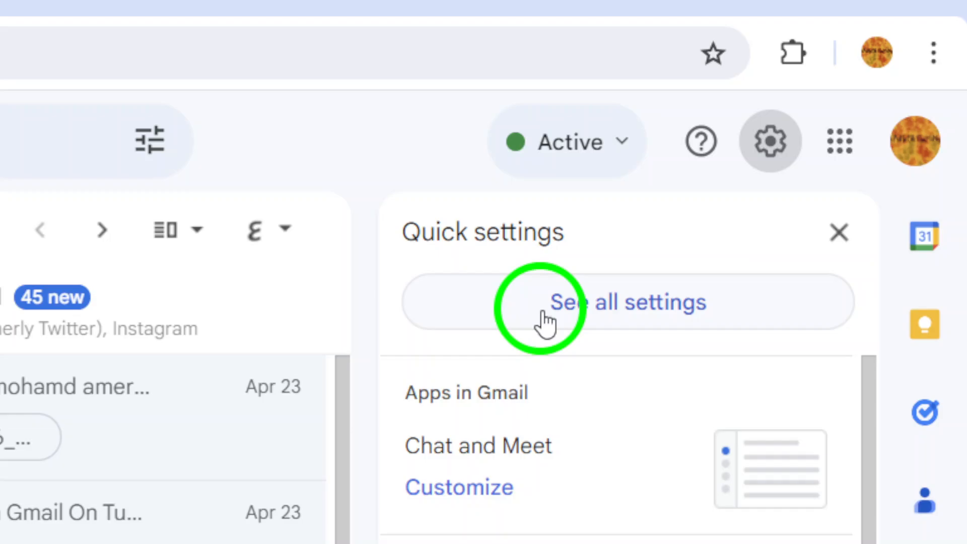
{"action": "left_click", "coordinate": [627, 302]}
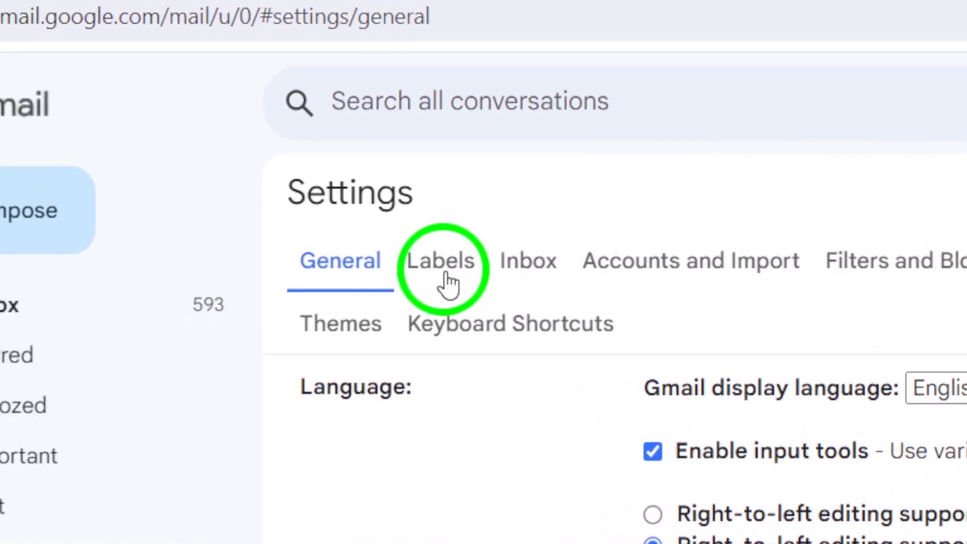
Switch to the Labels tab and scroll to the system labels like All Mail.
{"action": "left_click", "coordinate": [441, 260]}
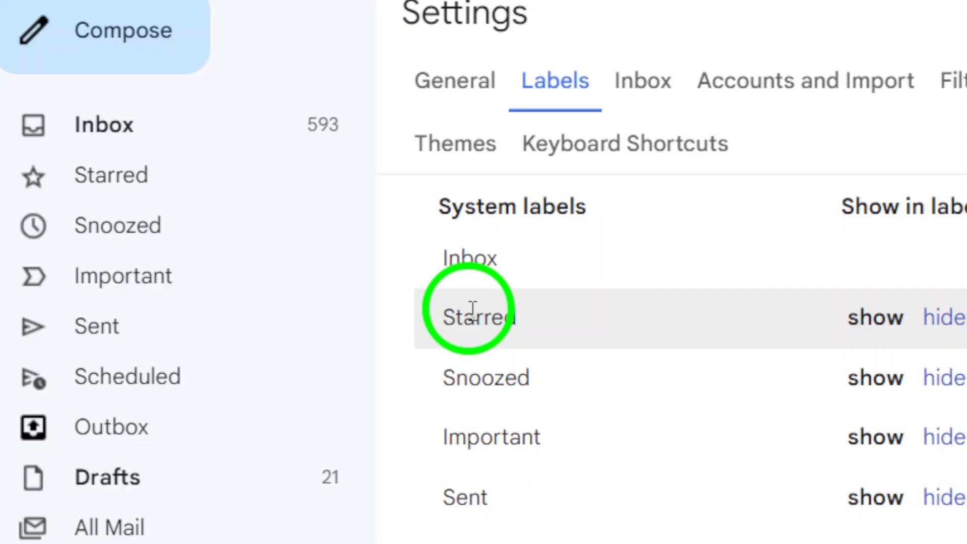
{"action": "scroll", "scroll_direction": "down", "scroll_amount": 3}
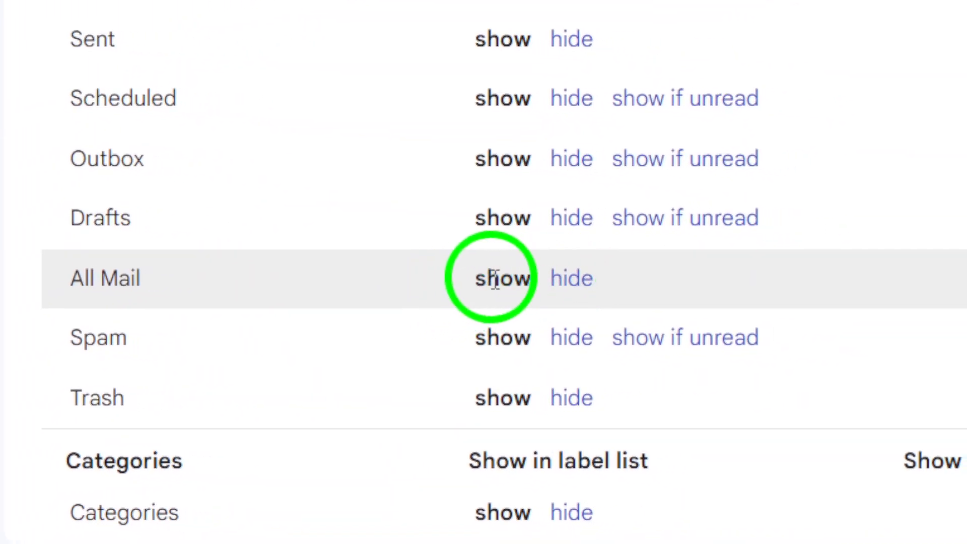
{"action": "mouse_move", "coordinate": [569, 278]}
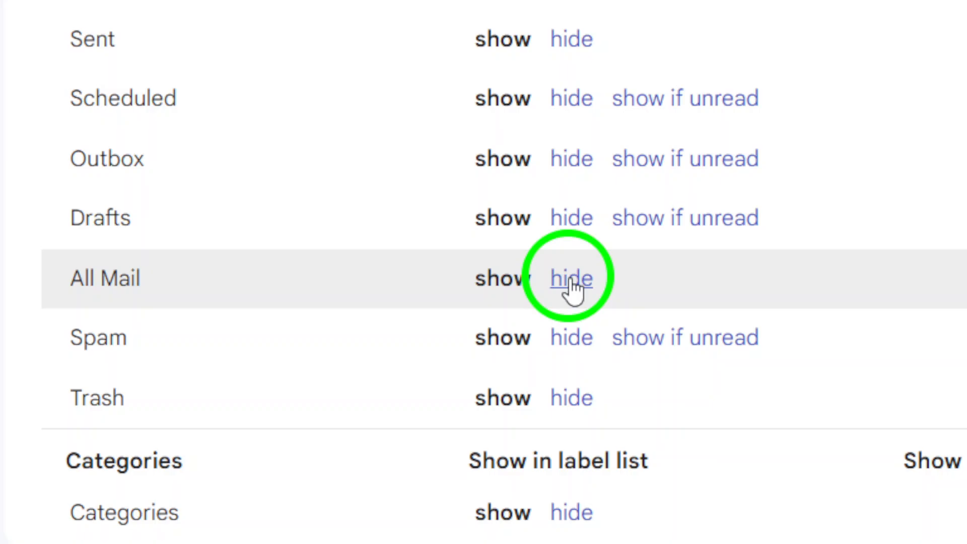
{"action": "scroll", "scroll_direction": "down", "scroll_amount": 3}
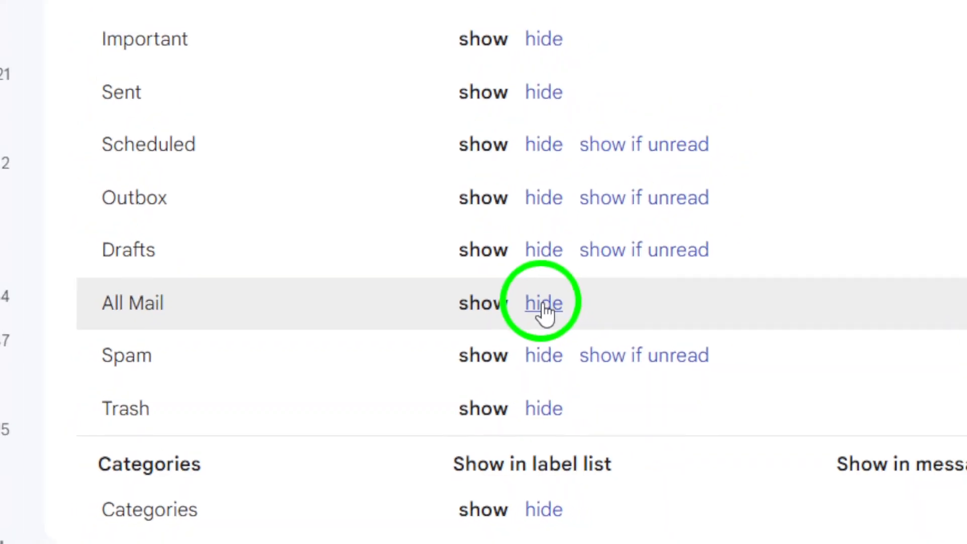